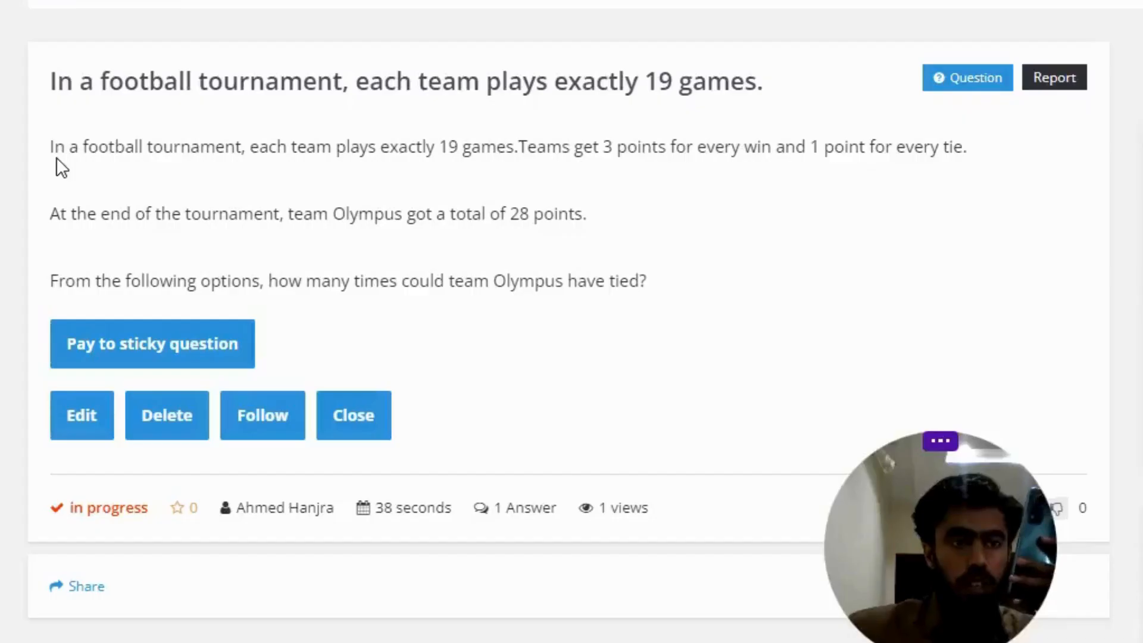
{"action": "mouse_move", "coordinate": [280, 180]}
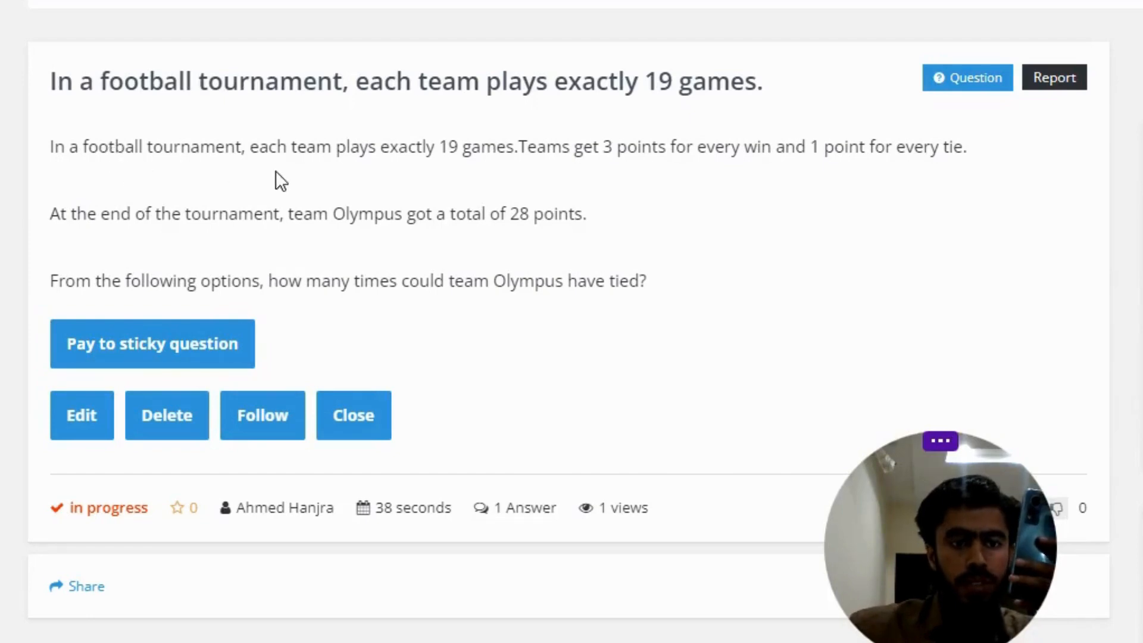
{"action": "mouse_move", "coordinate": [444, 178]}
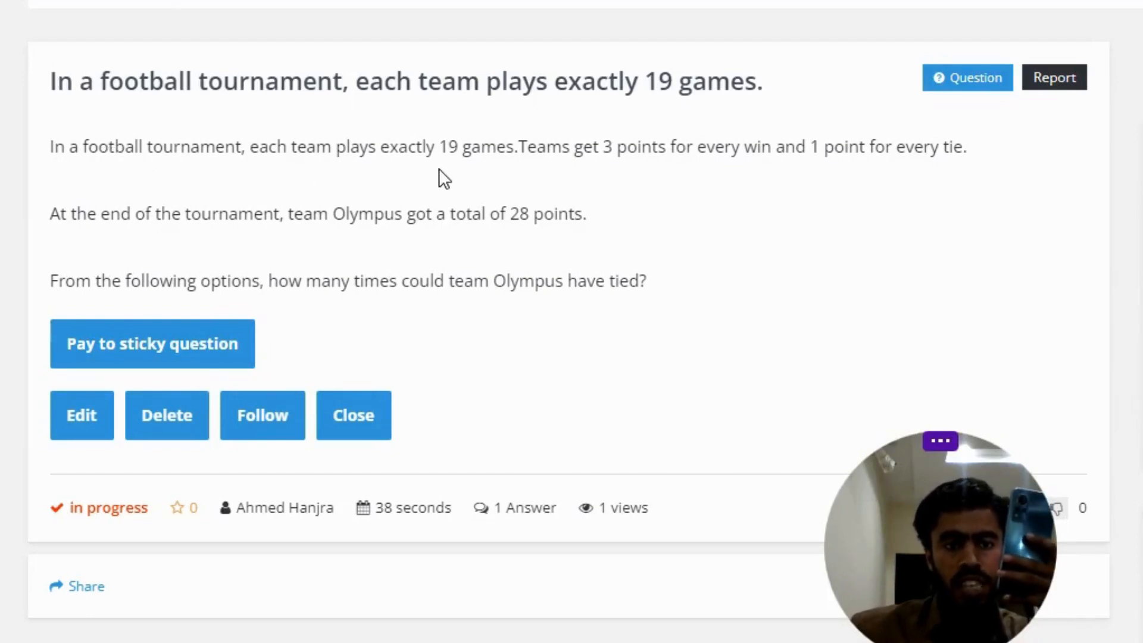
{"action": "mouse_move", "coordinate": [587, 178]}
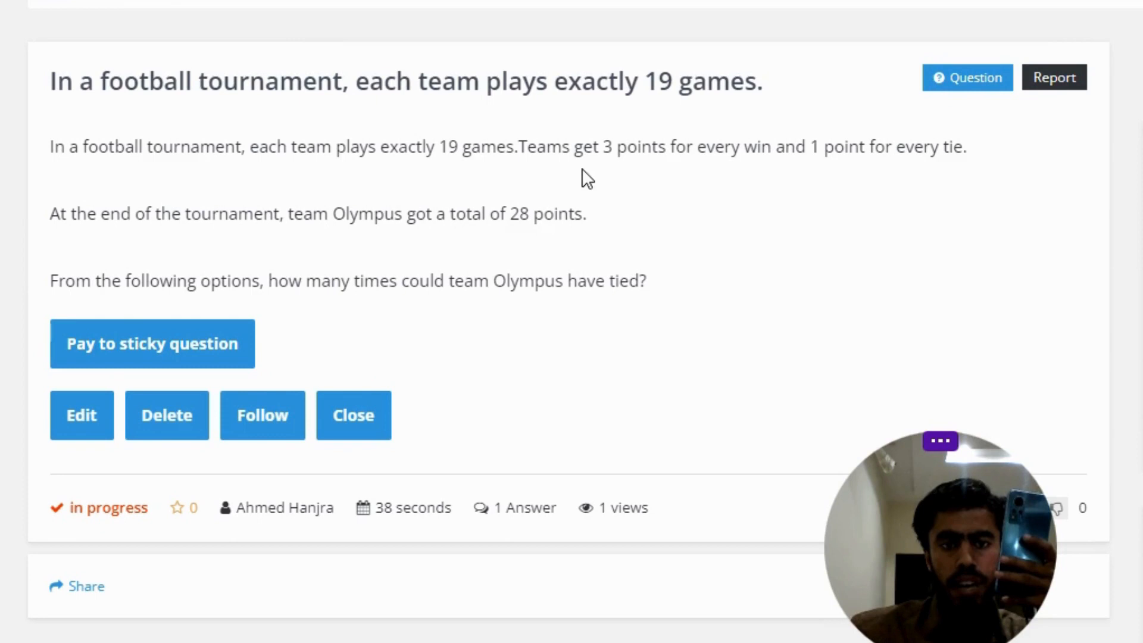
{"action": "mouse_move", "coordinate": [764, 174]}
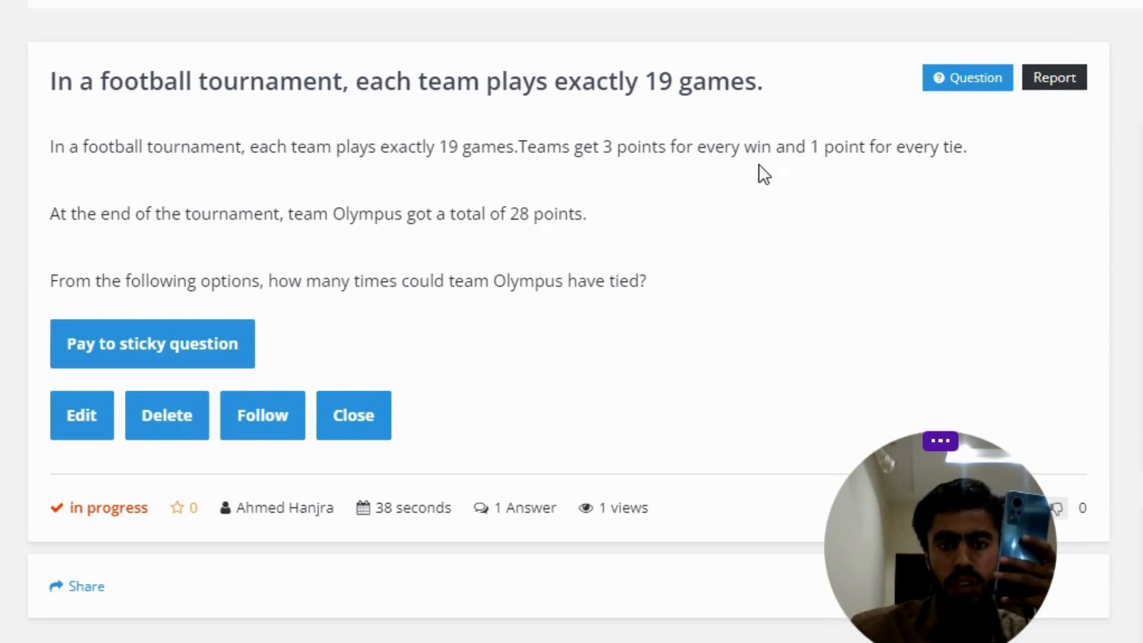
{"action": "mouse_move", "coordinate": [364, 255]}
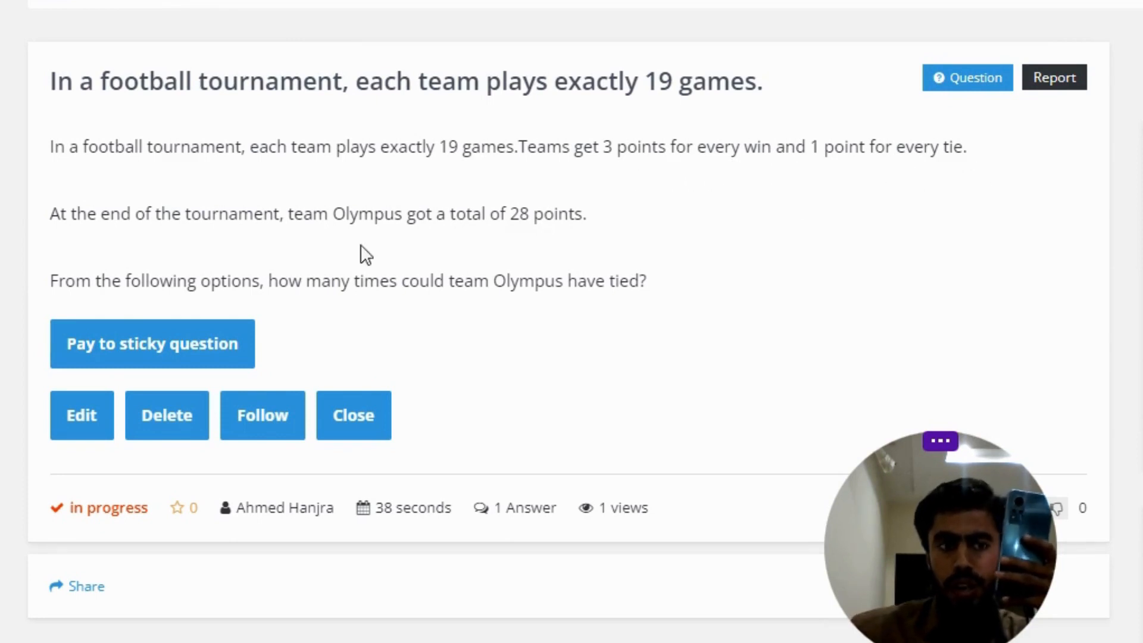
{"action": "mouse_move", "coordinate": [204, 244]}
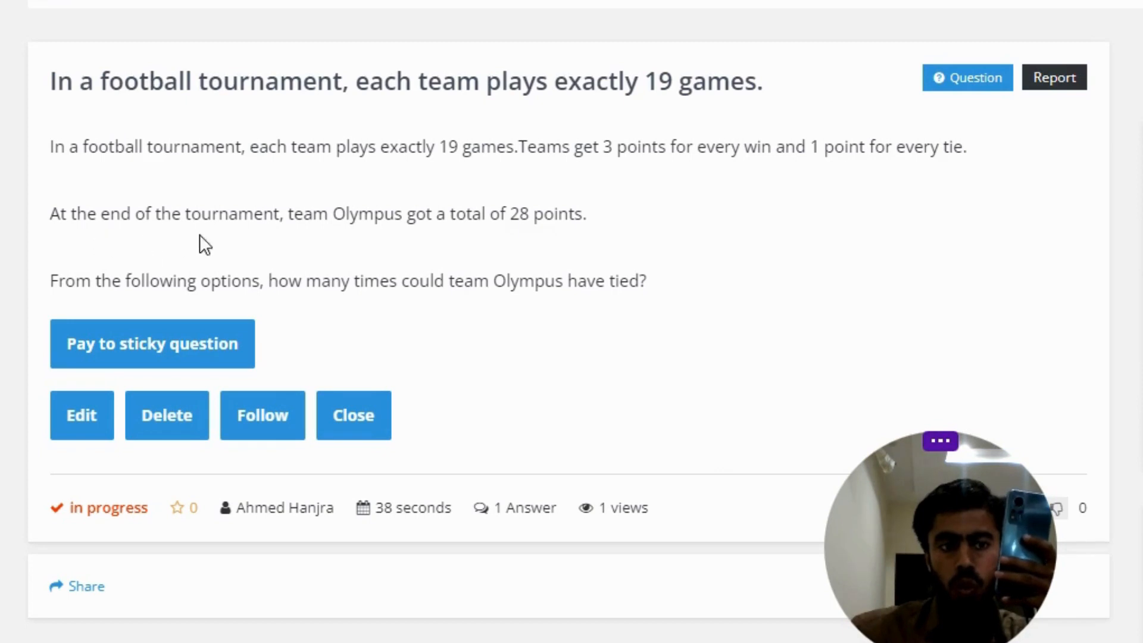
{"action": "mouse_move", "coordinate": [407, 243]}
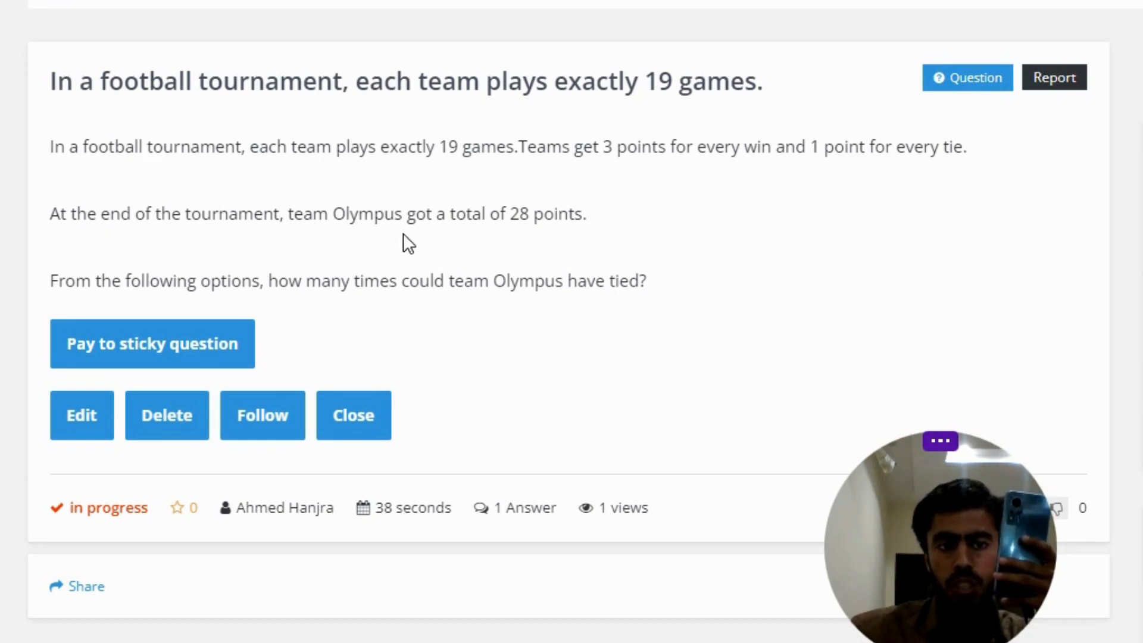
{"action": "mouse_move", "coordinate": [615, 239]}
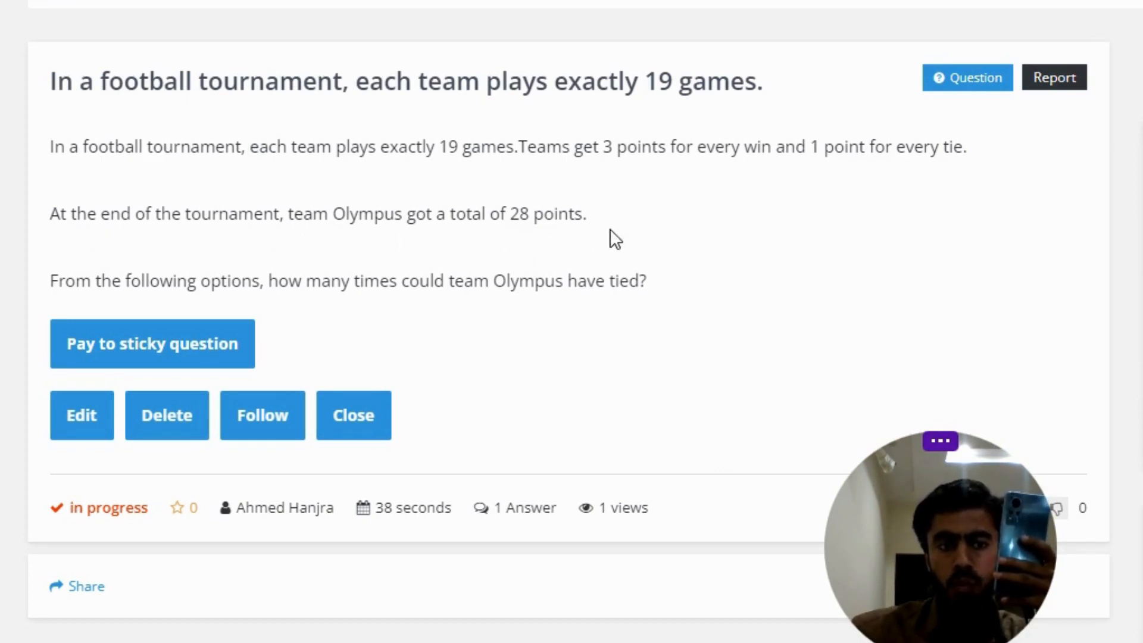
{"action": "mouse_move", "coordinate": [264, 309]}
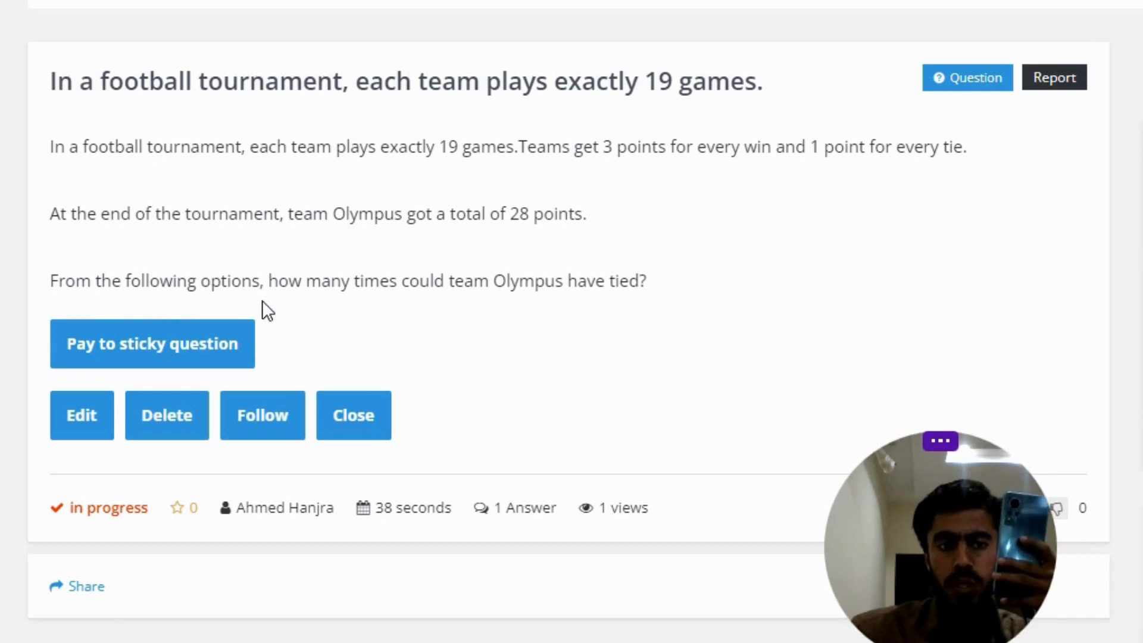
{"action": "mouse_move", "coordinate": [524, 306]}
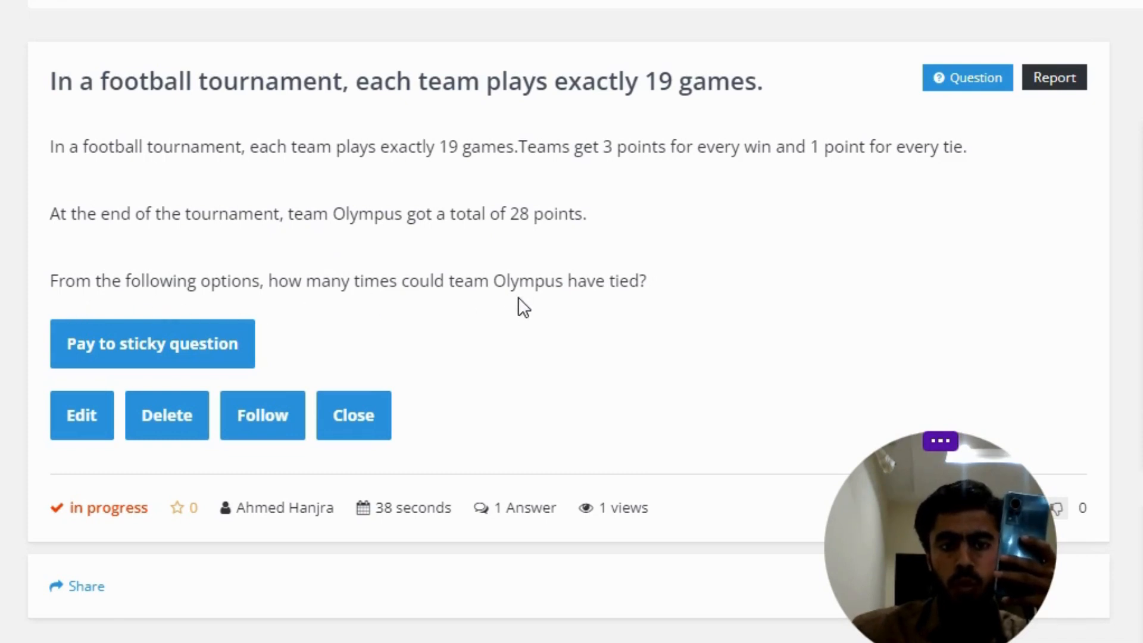
{"action": "scroll", "scroll_direction": "up", "scroll_amount": 3}
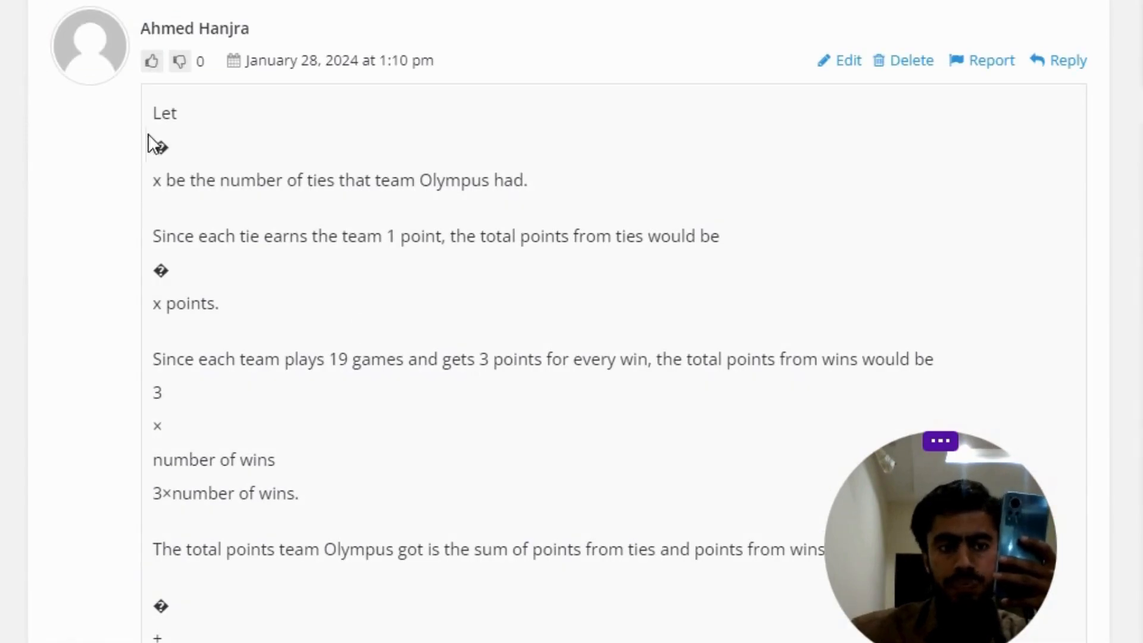
{"action": "mouse_move", "coordinate": [180, 205]}
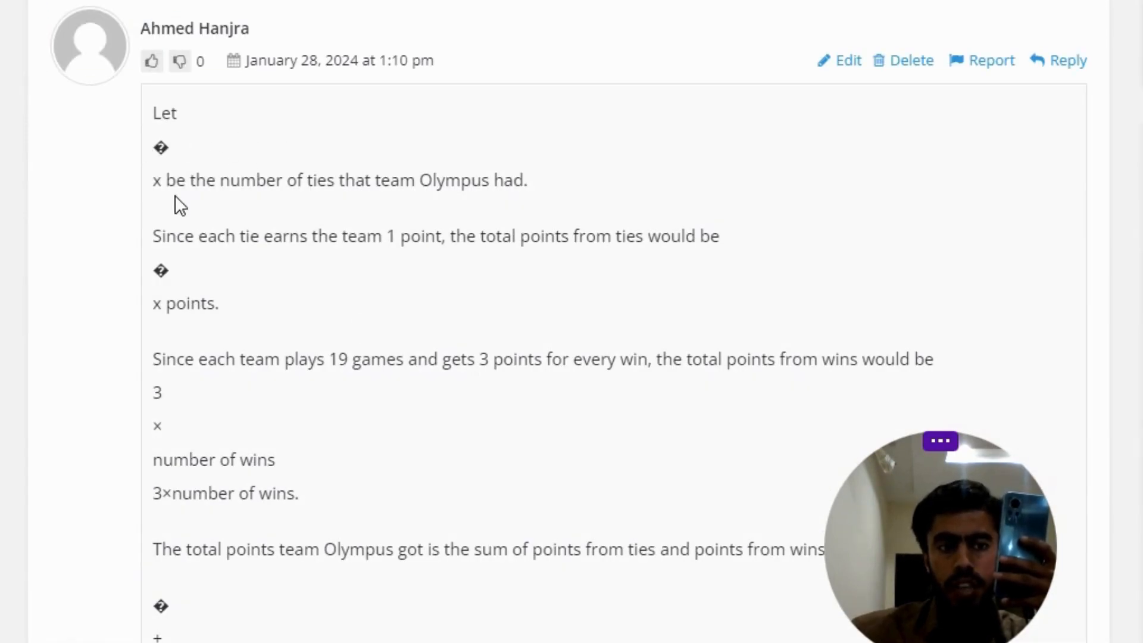
{"action": "mouse_move", "coordinate": [272, 211]}
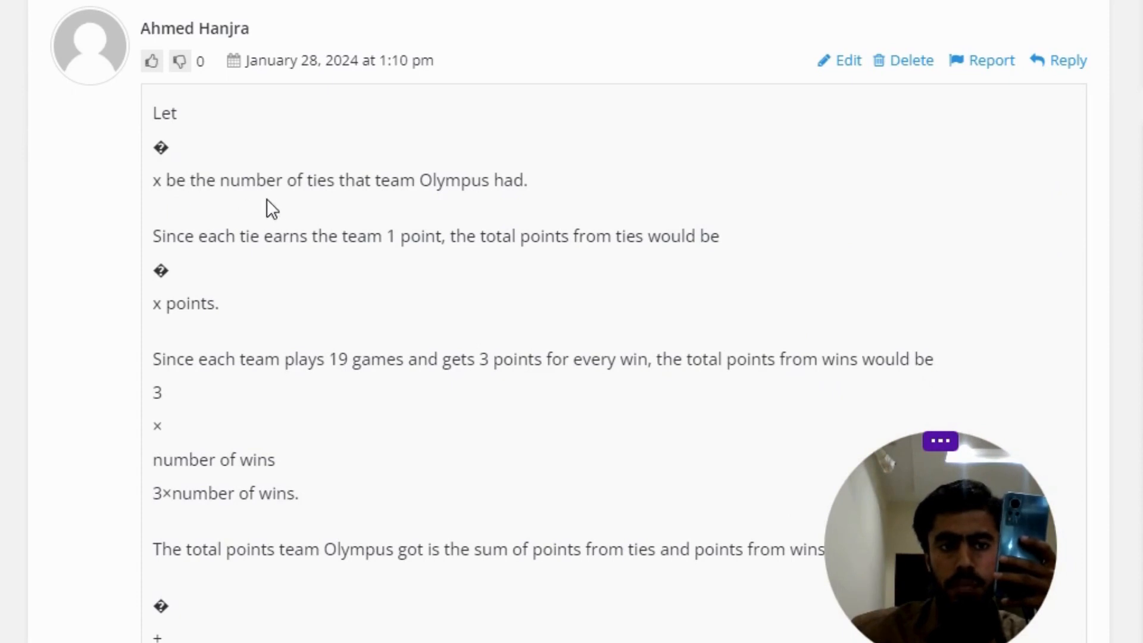
{"action": "mouse_move", "coordinate": [561, 208]}
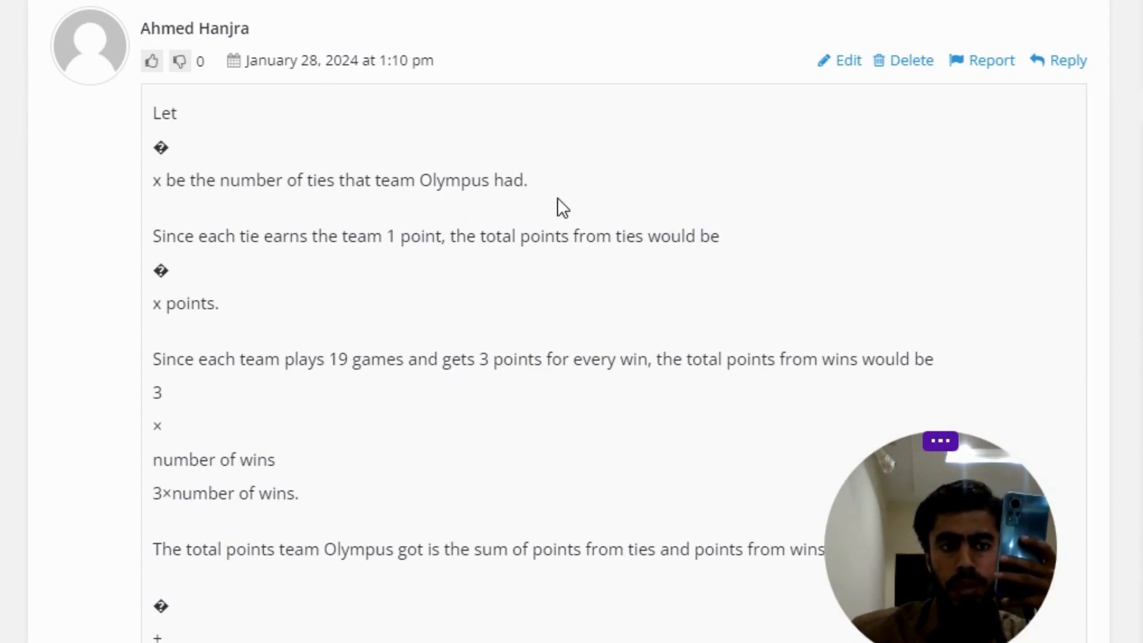
{"action": "scroll", "scroll_direction": "down", "scroll_amount": 3}
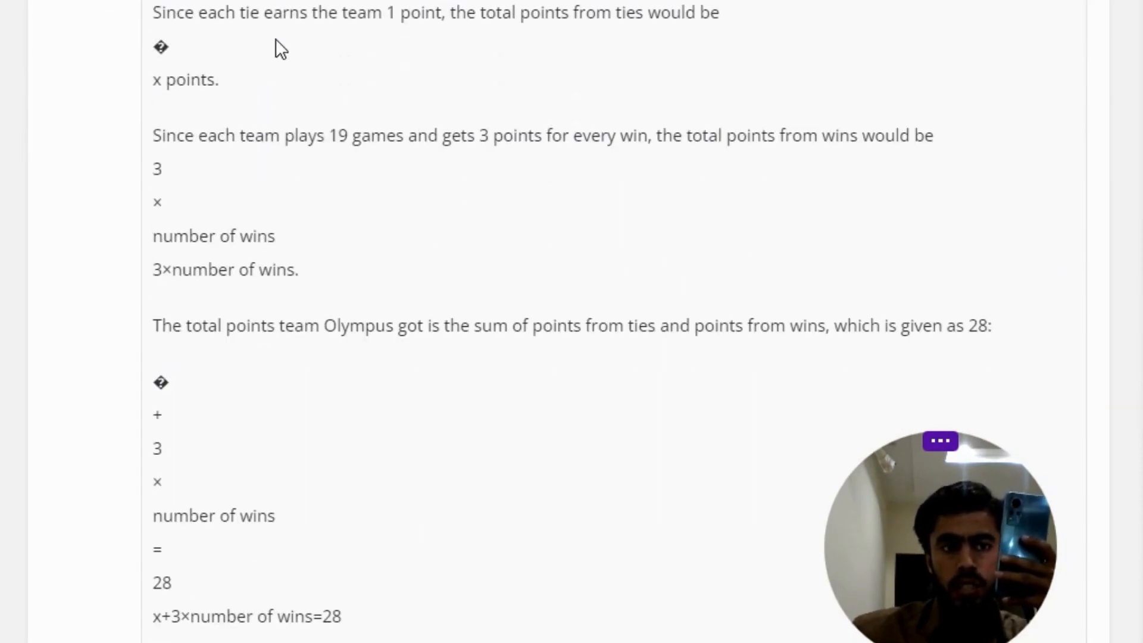
{"action": "mouse_move", "coordinate": [457, 41]}
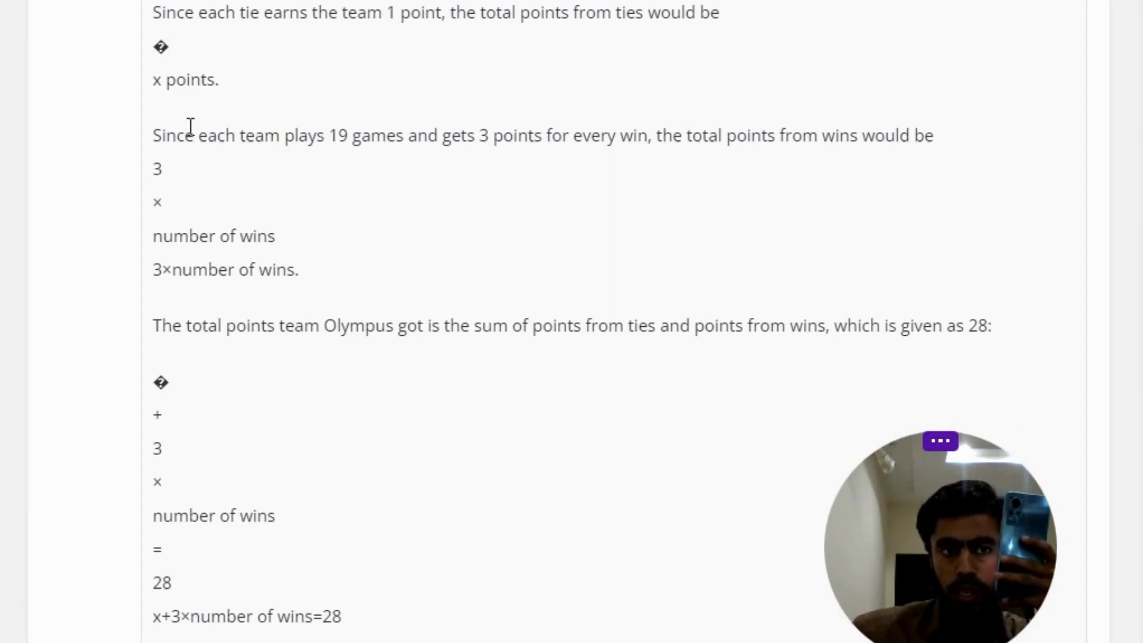
{"action": "mouse_move", "coordinate": [305, 165]}
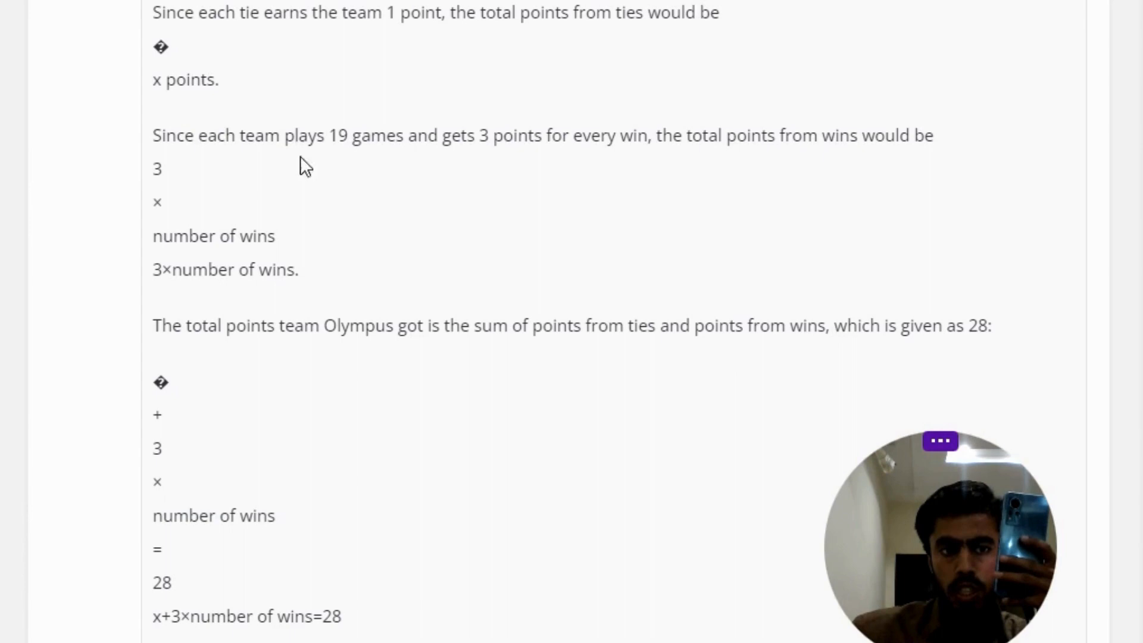
{"action": "mouse_move", "coordinate": [474, 165]}
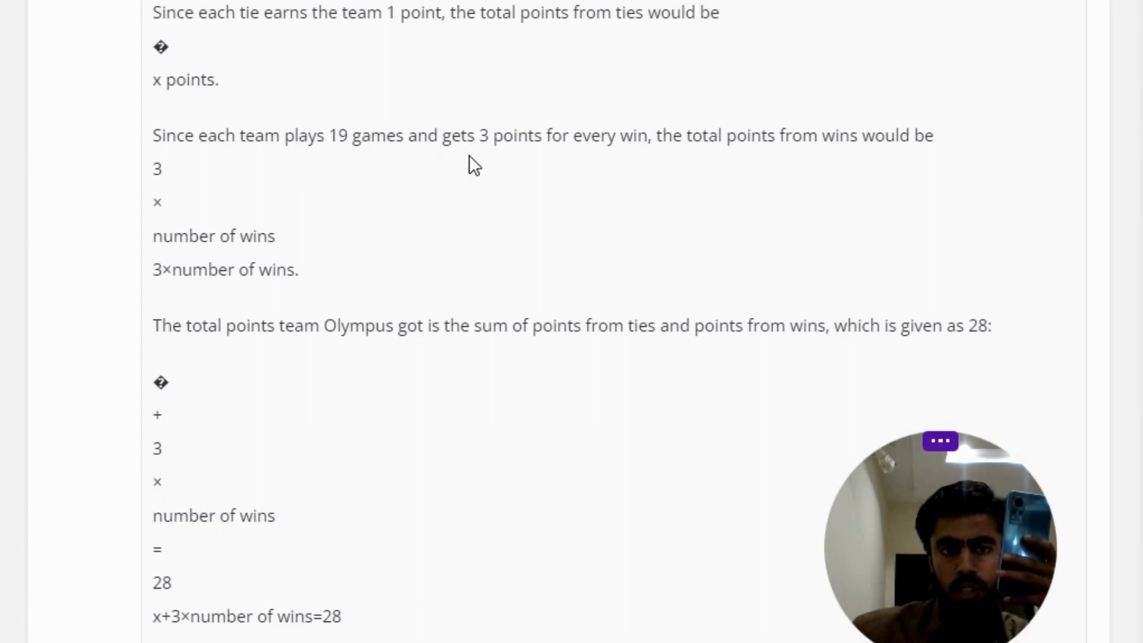
{"action": "mouse_move", "coordinate": [702, 162]}
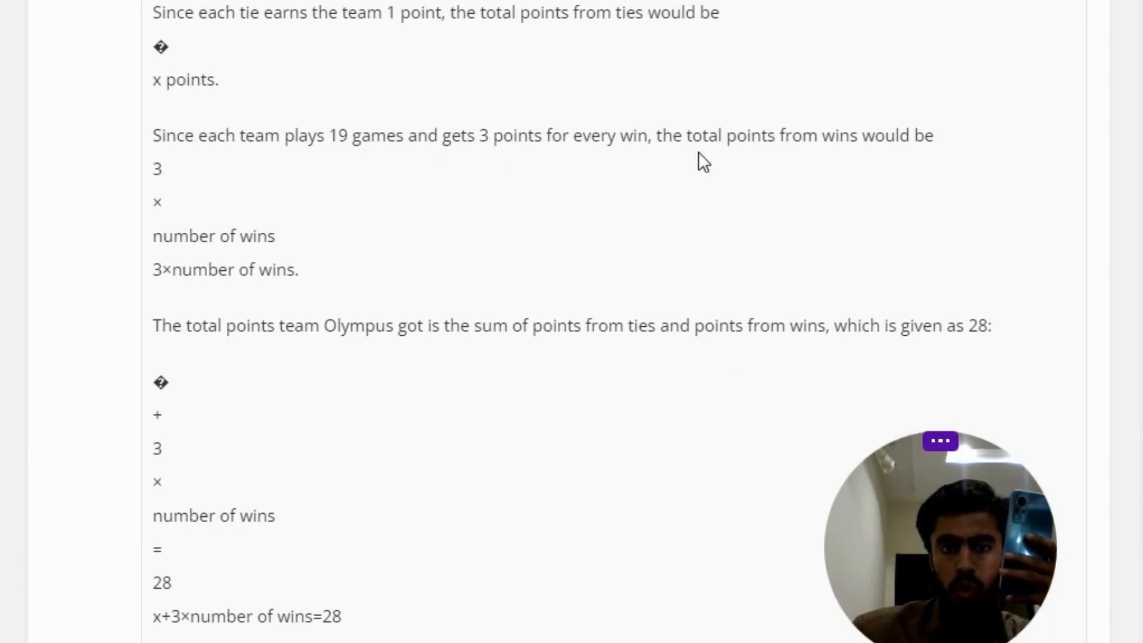
{"action": "mouse_move", "coordinate": [260, 268]}
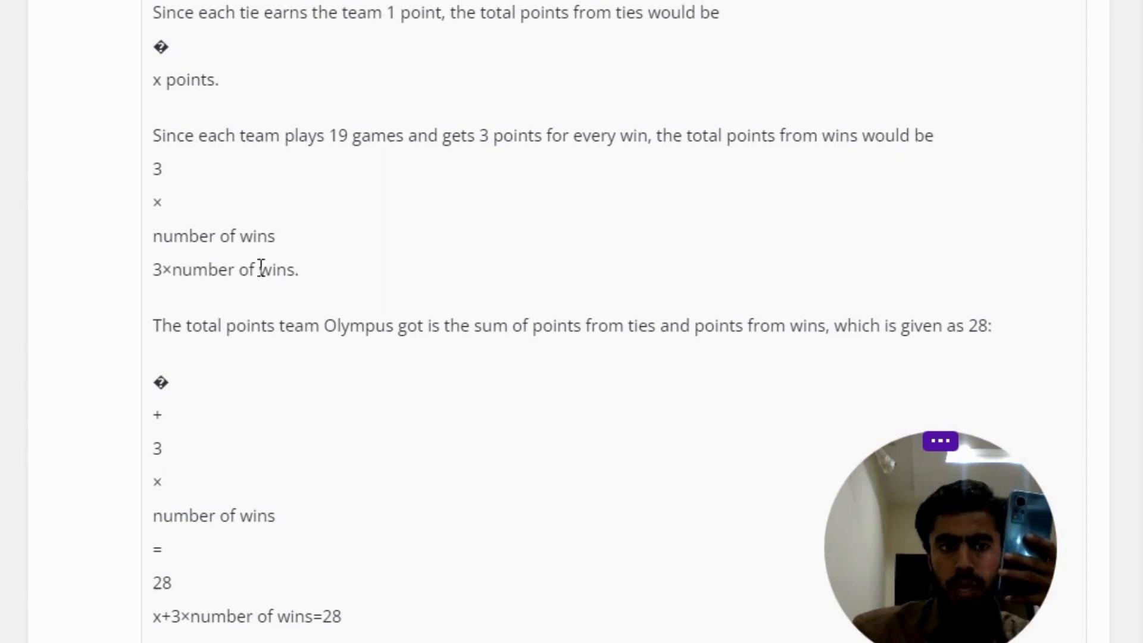
{"action": "mouse_move", "coordinate": [167, 280]}
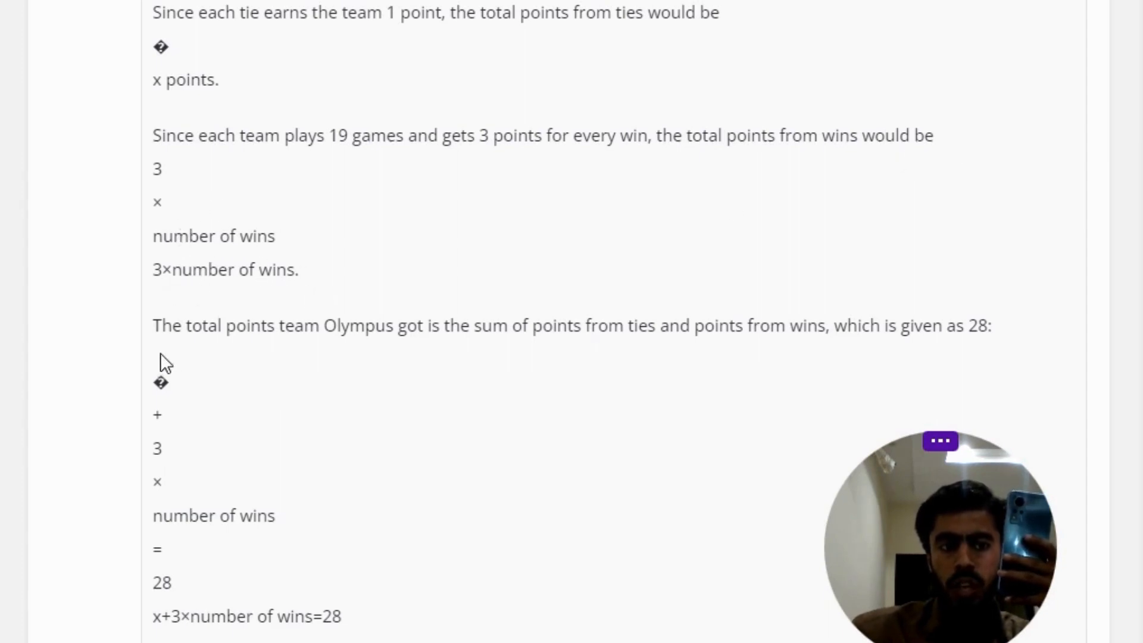
{"action": "mouse_move", "coordinate": [423, 352]}
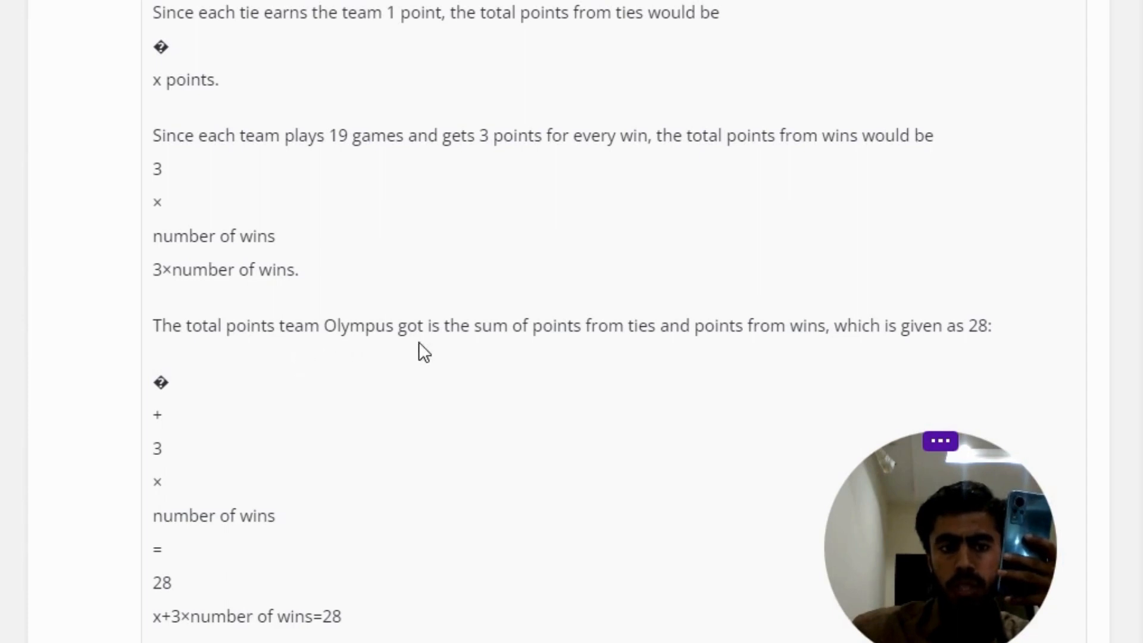
{"action": "scroll", "scroll_direction": "down", "scroll_amount": 3}
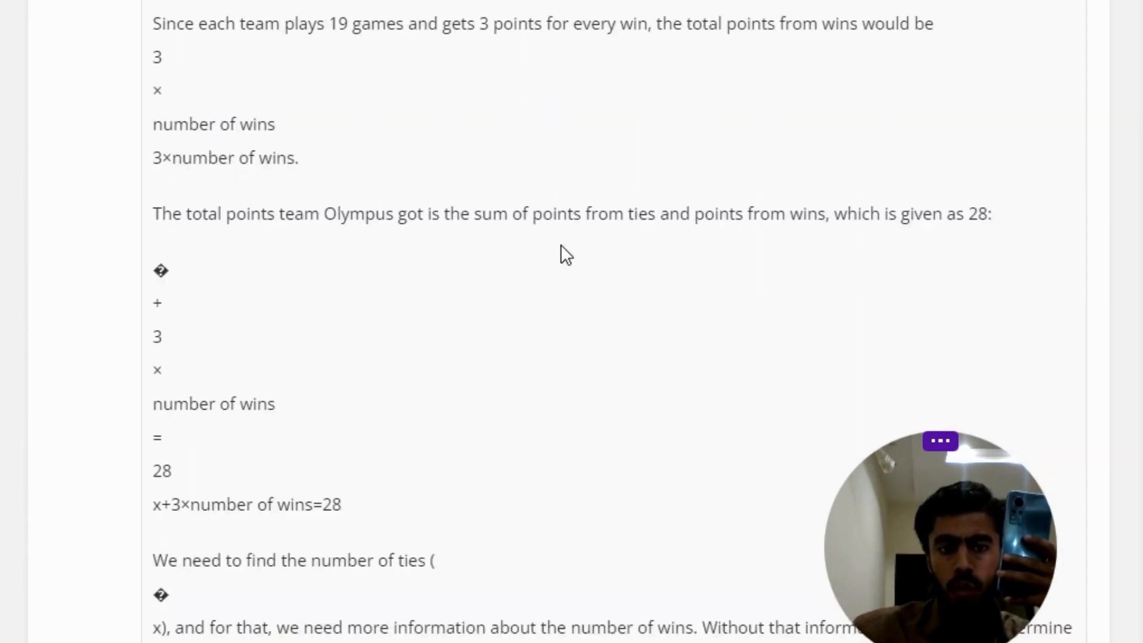
{"action": "mouse_move", "coordinate": [784, 244]}
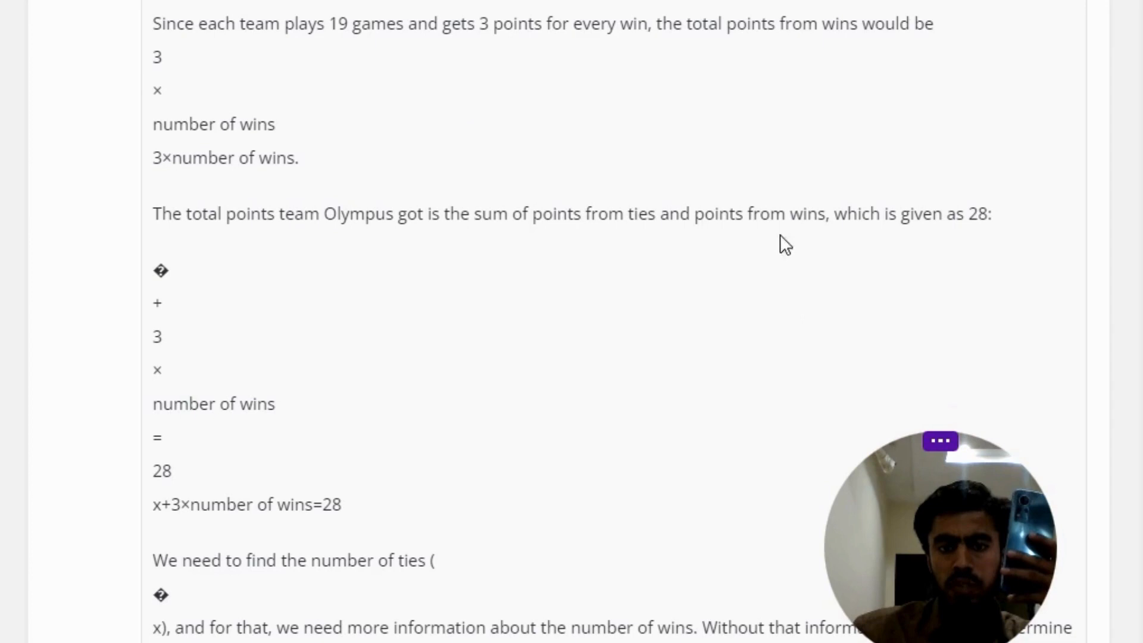
{"action": "mouse_move", "coordinate": [1011, 251]}
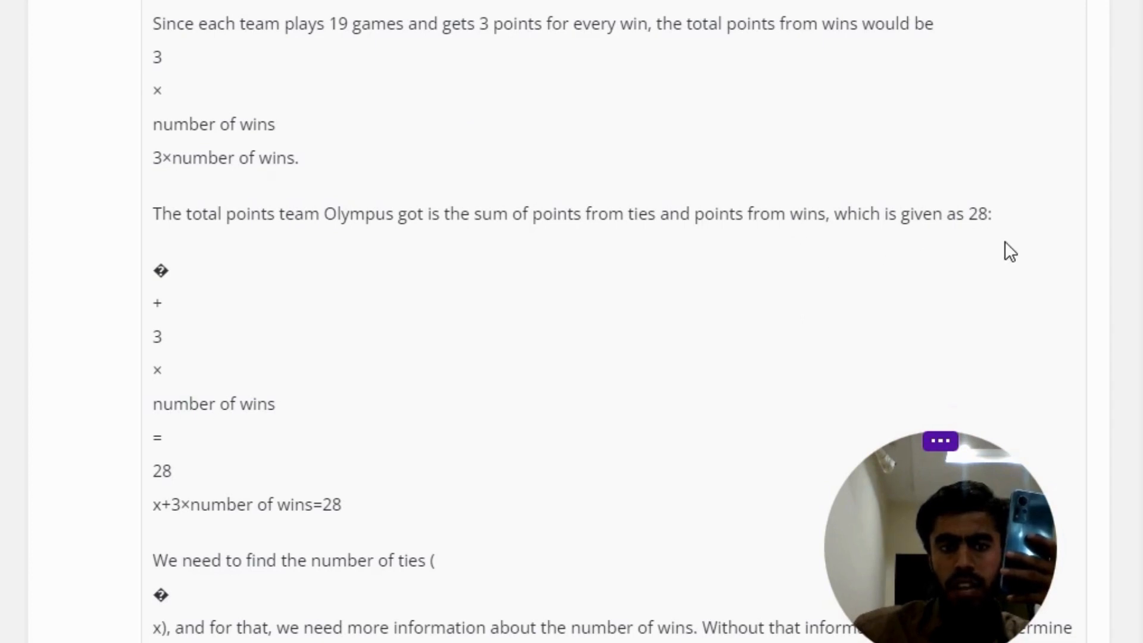
{"action": "scroll", "scroll_direction": "down", "scroll_amount": 3}
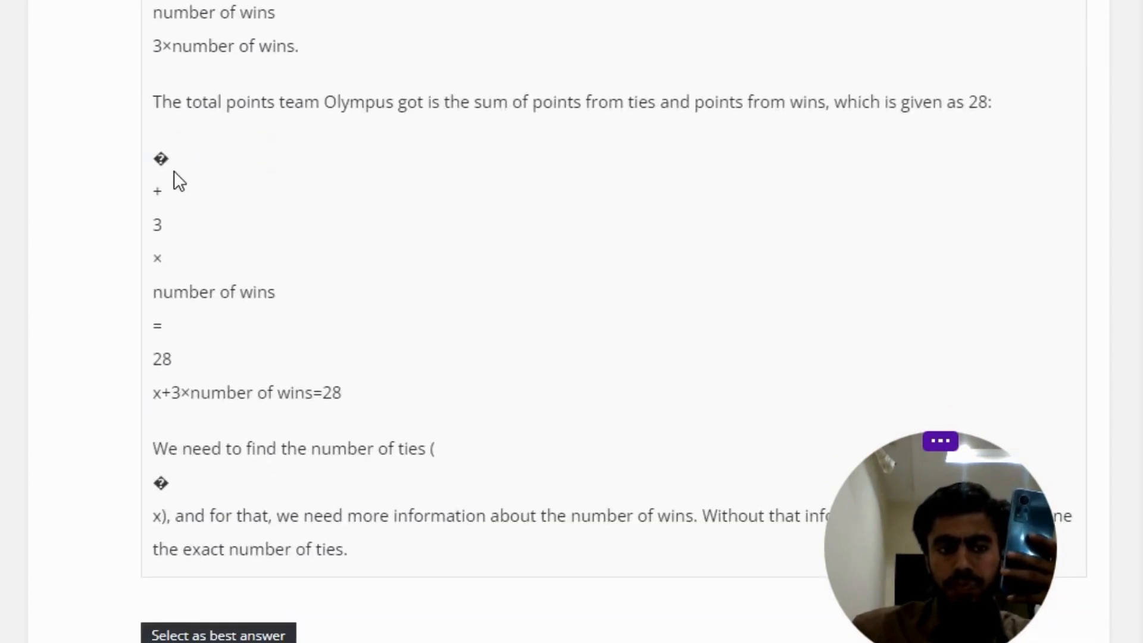
{"action": "mouse_move", "coordinate": [176, 244]}
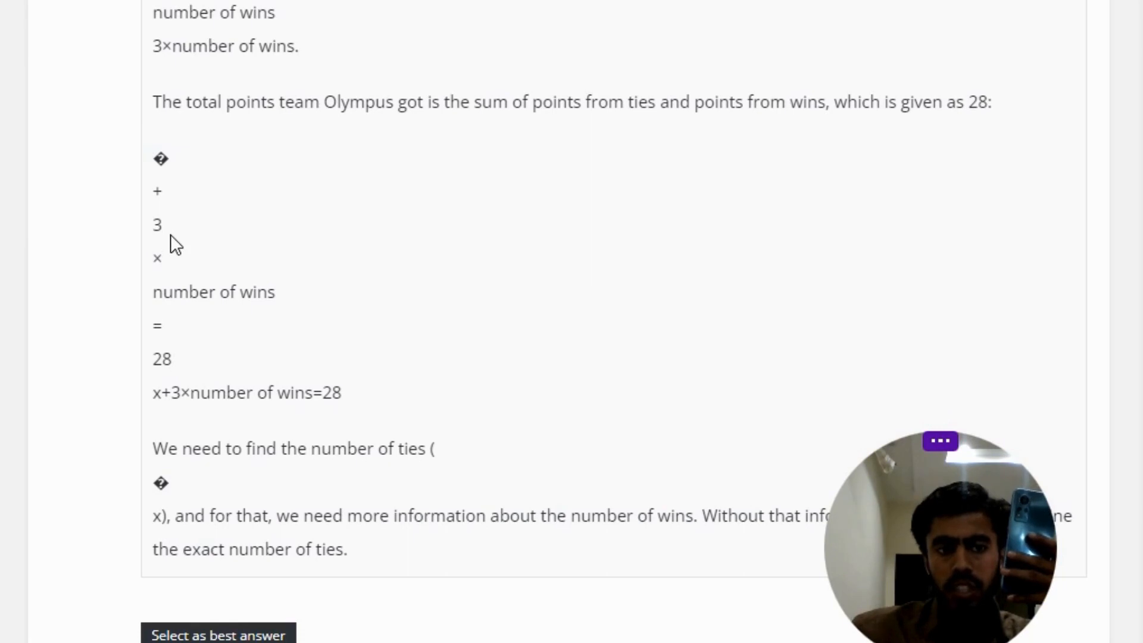
{"action": "scroll", "scroll_direction": "down", "scroll_amount": 3}
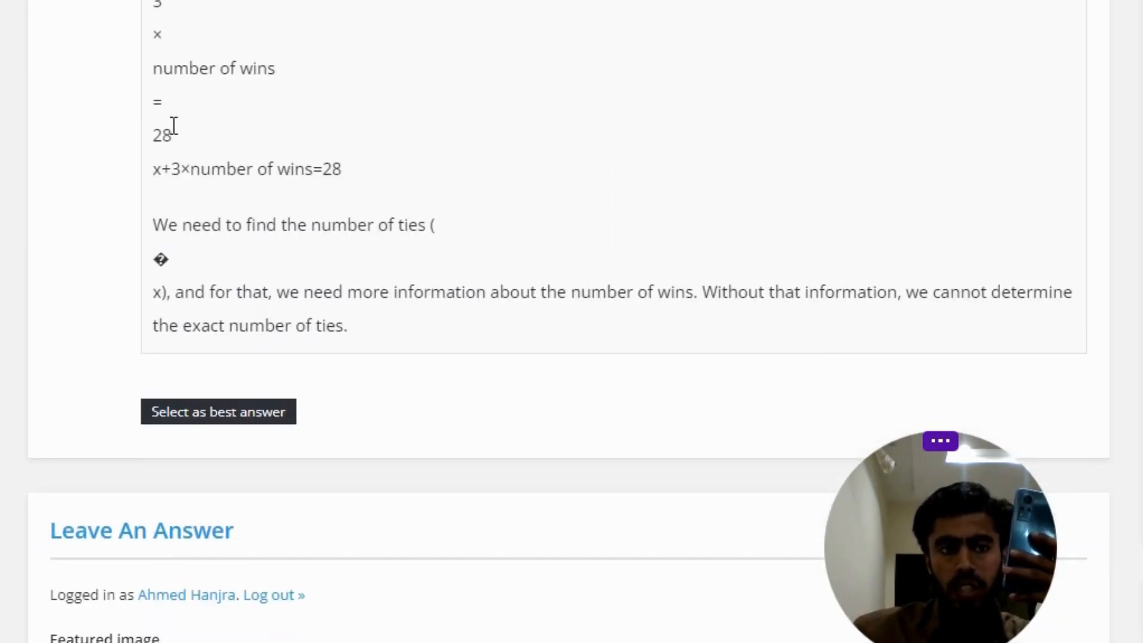
{"action": "mouse_move", "coordinate": [180, 192]}
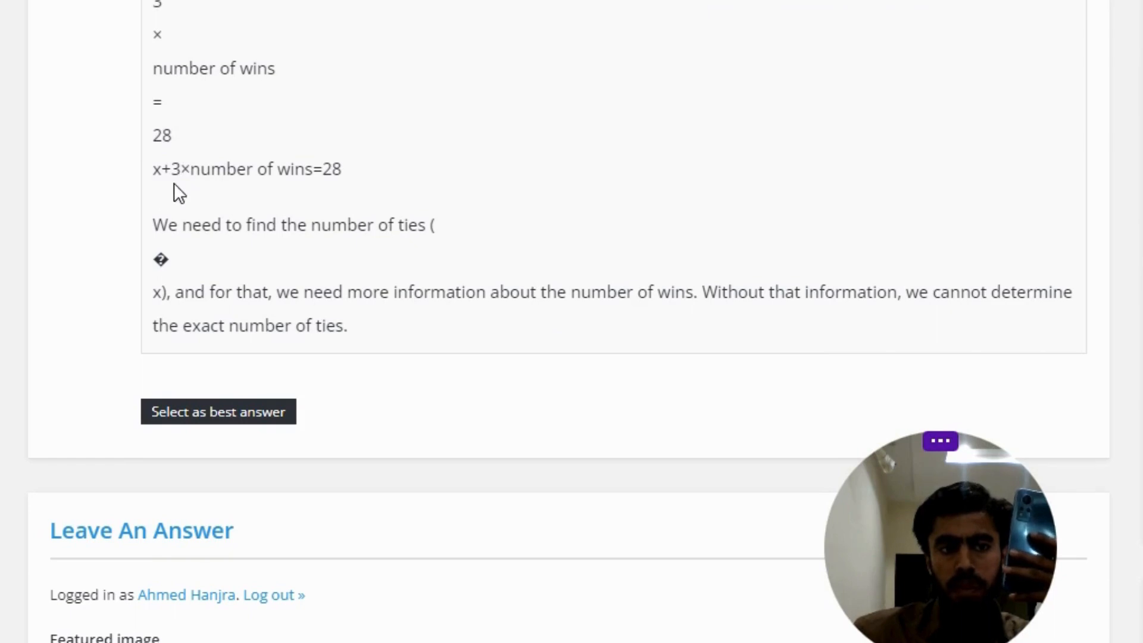
{"action": "mouse_move", "coordinate": [282, 192]}
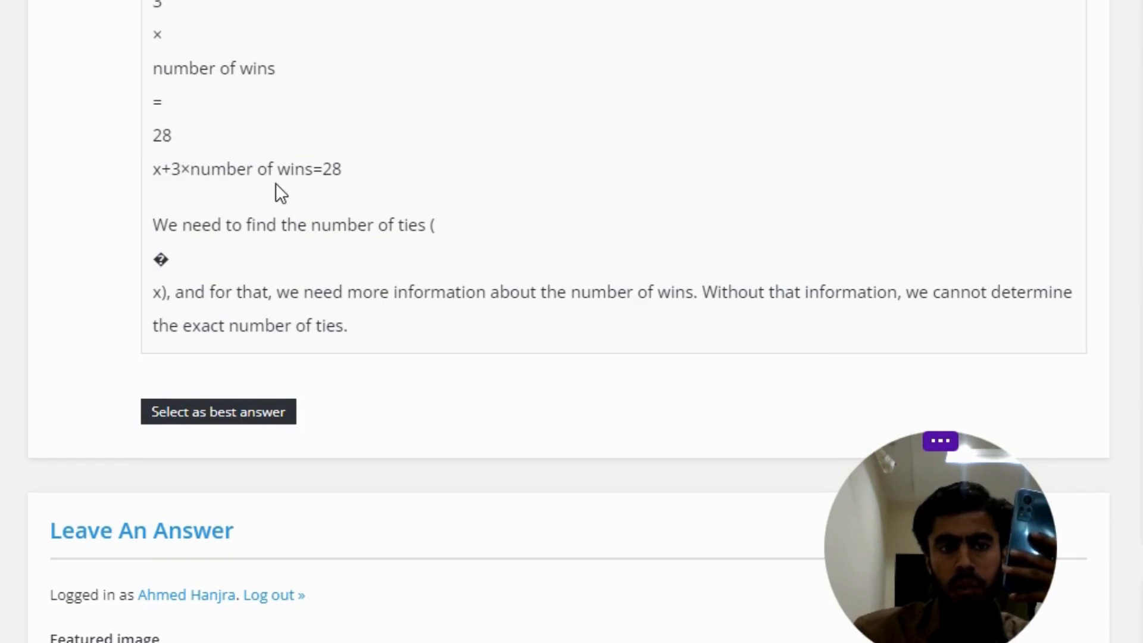
{"action": "mouse_move", "coordinate": [166, 248]}
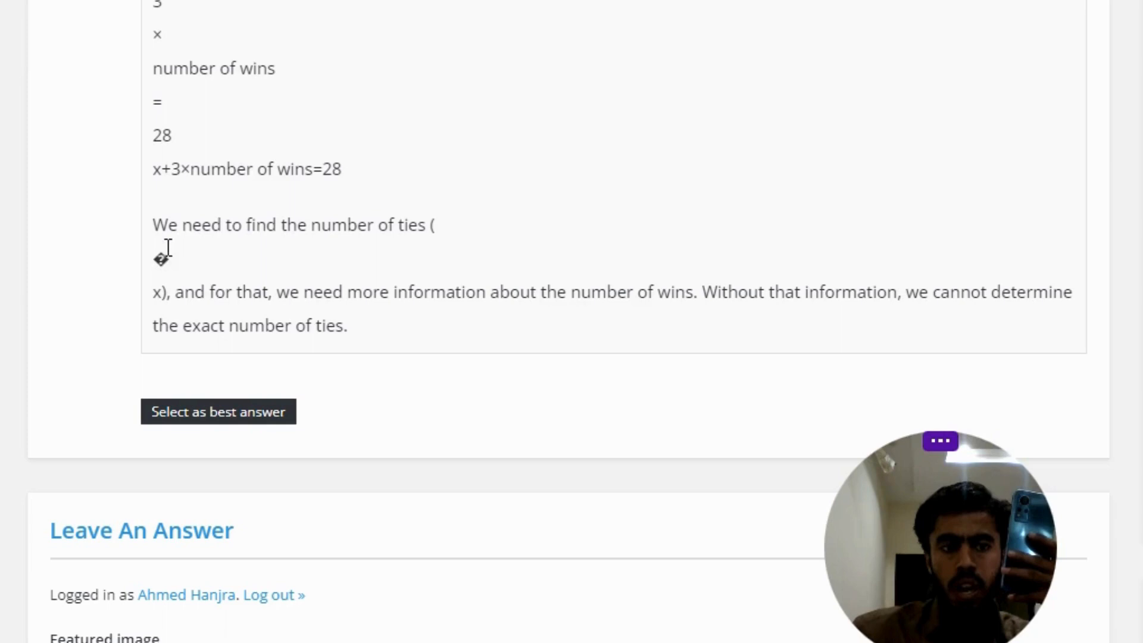
{"action": "mouse_move", "coordinate": [233, 259]}
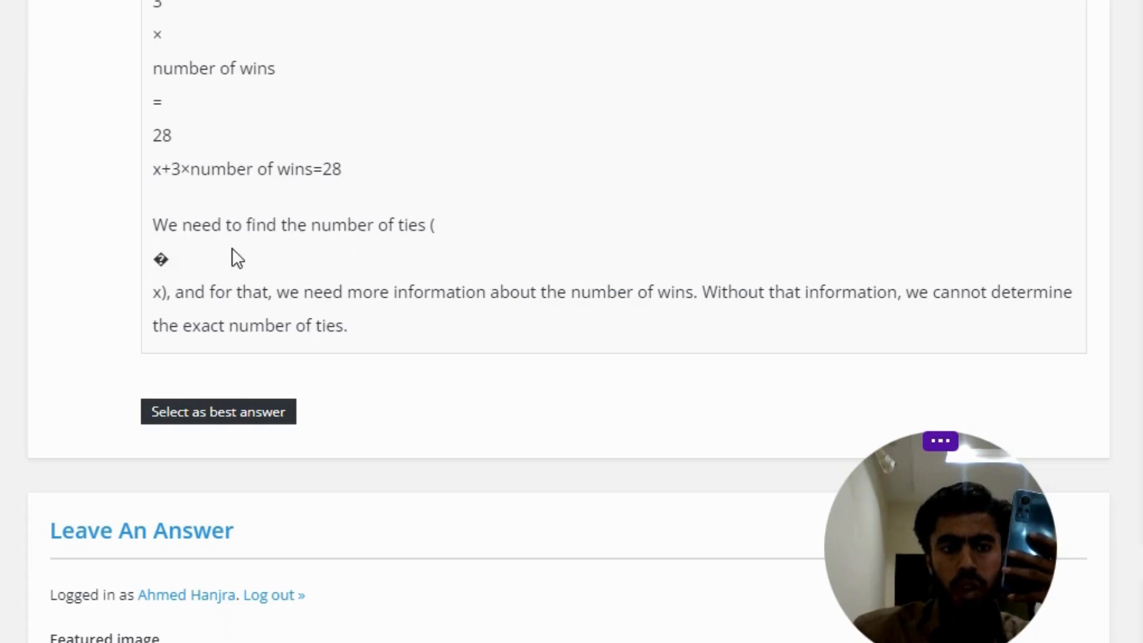
{"action": "mouse_move", "coordinate": [184, 274]}
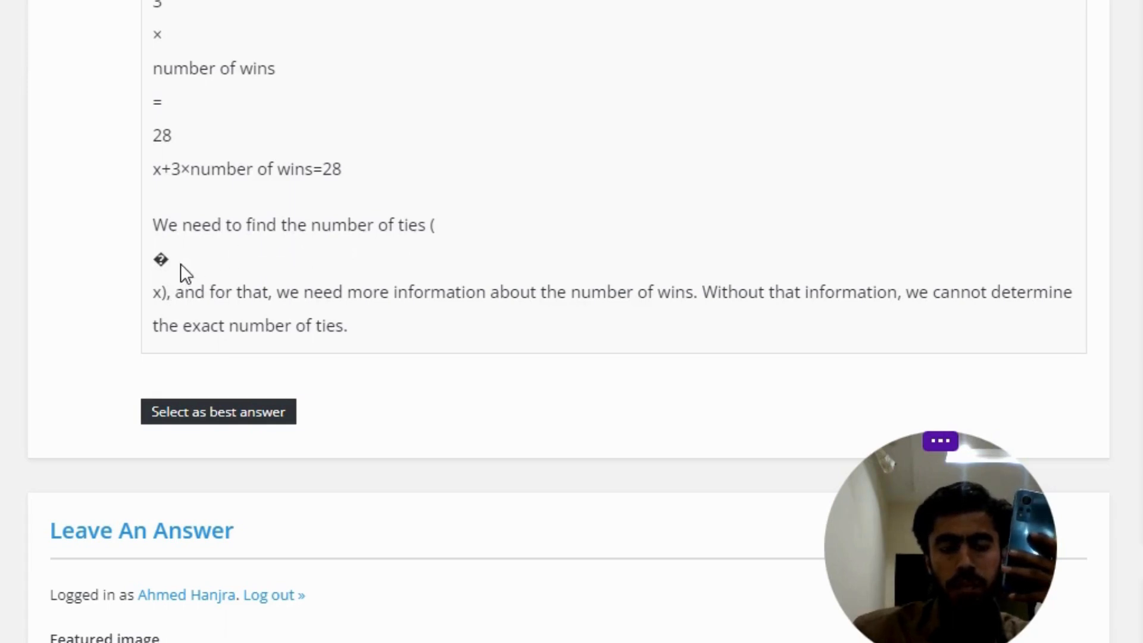
{"action": "mouse_move", "coordinate": [251, 316]}
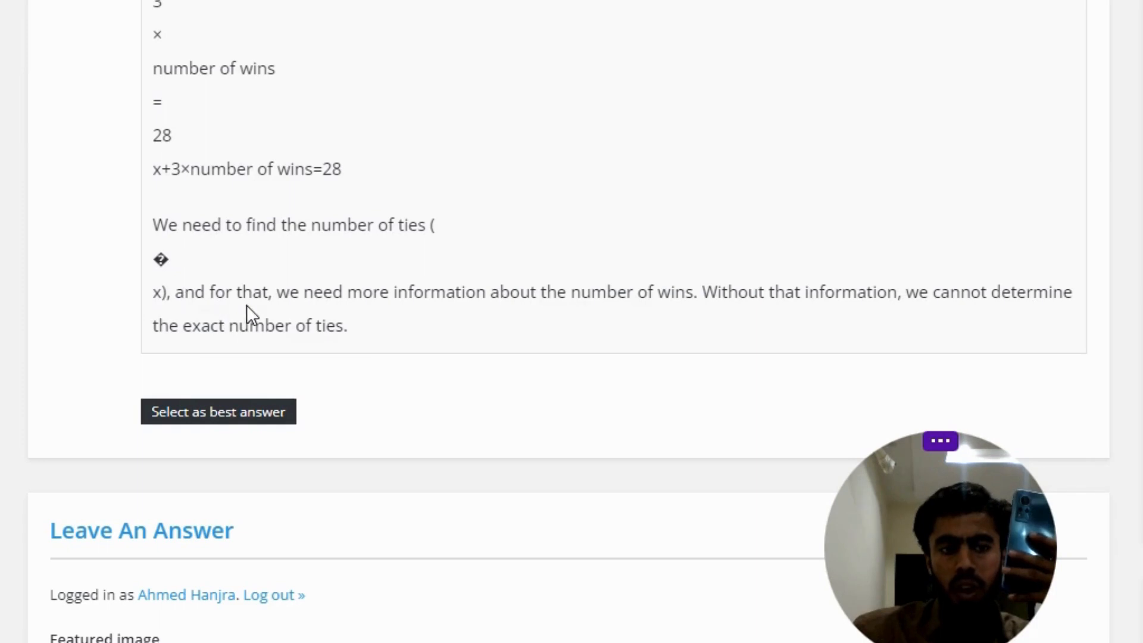
{"action": "mouse_move", "coordinate": [423, 323]}
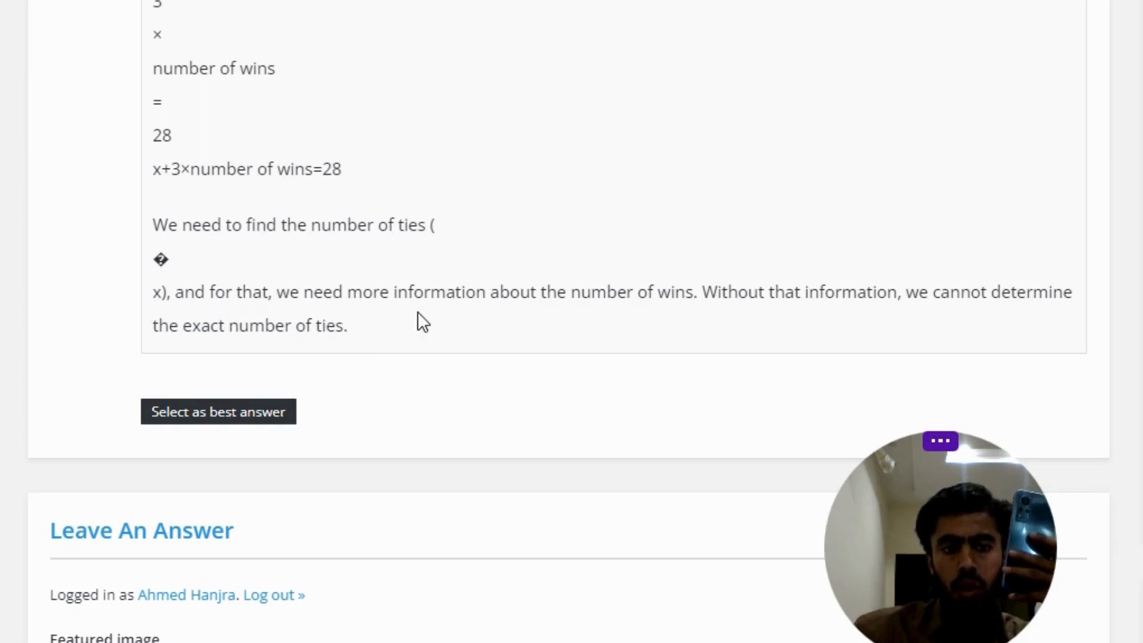
{"action": "mouse_move", "coordinate": [746, 317]}
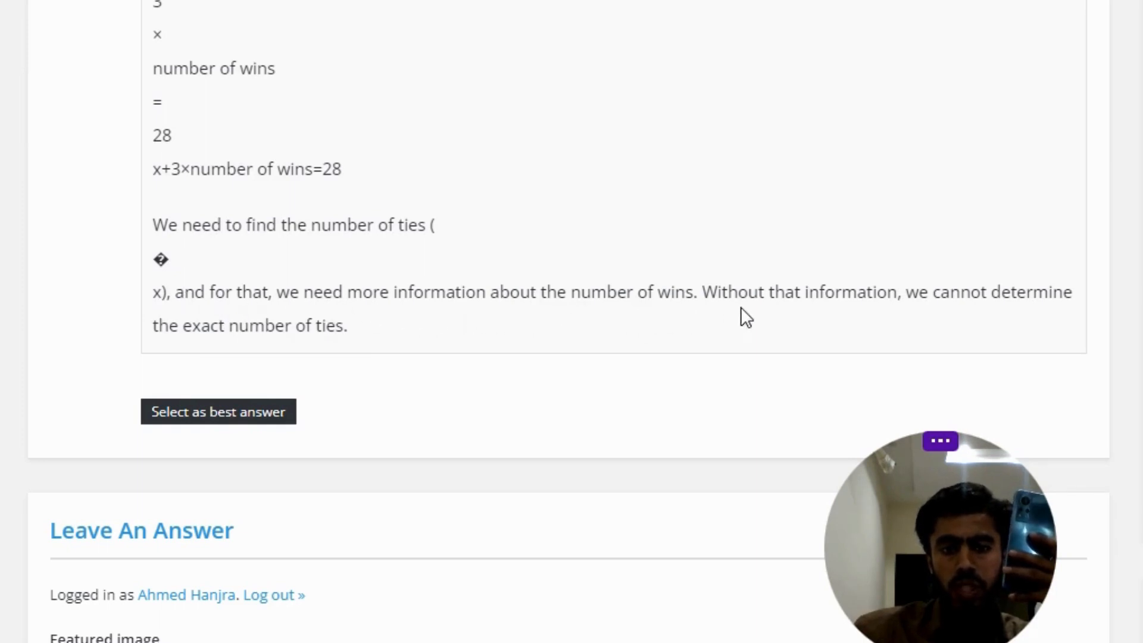
{"action": "mouse_move", "coordinate": [968, 328]}
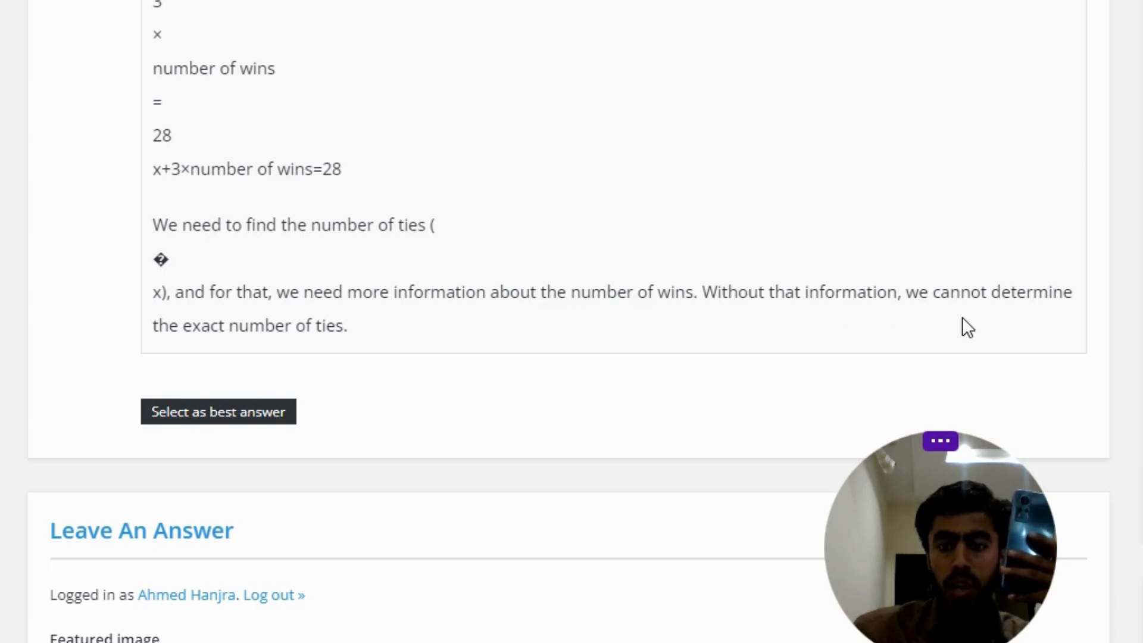
{"action": "mouse_move", "coordinate": [185, 367]}
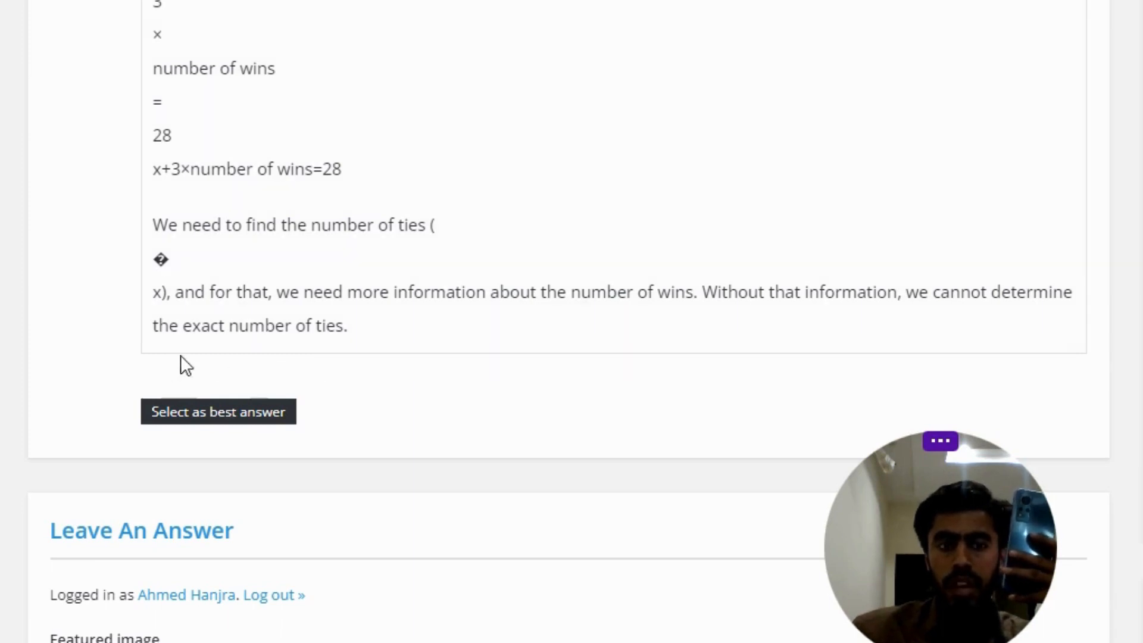